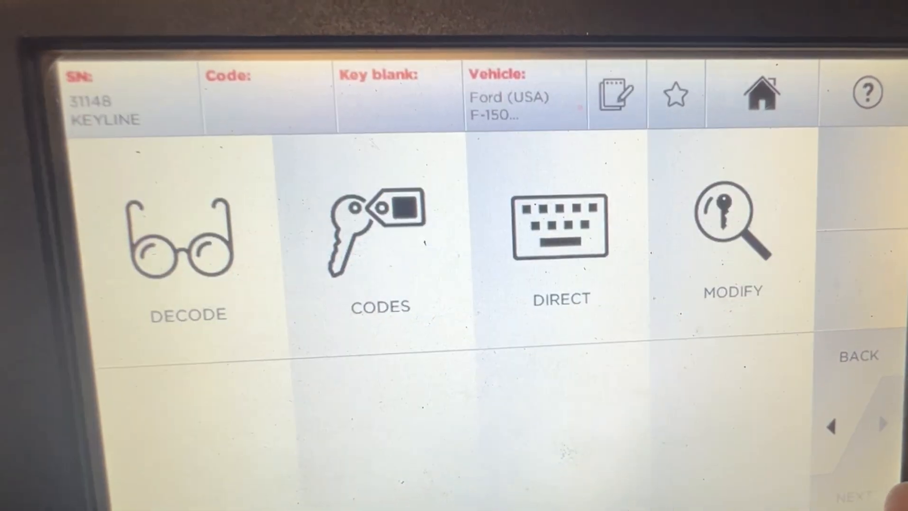
- Bring up the Fleet Key Supply FastPATS email containing the MEGA download link
click(187, 241)
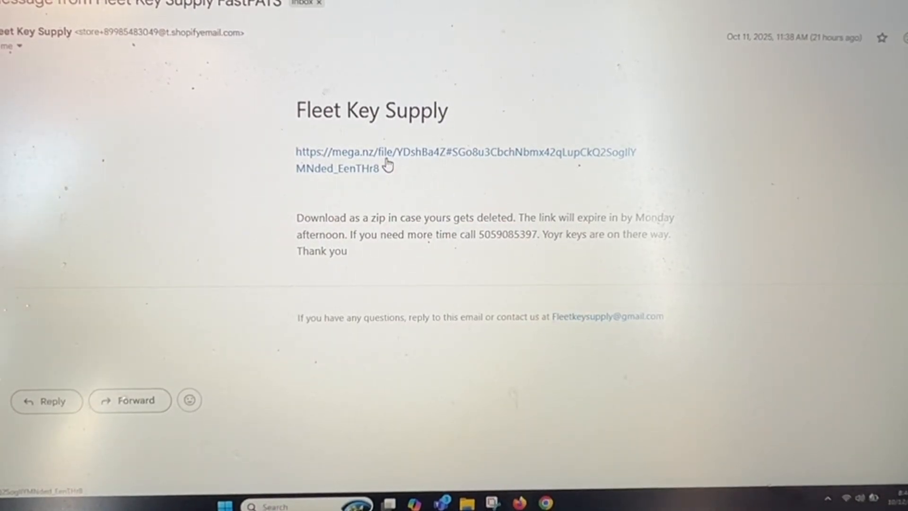
- Download OEM CT FastPATS.exe from the emailed mega.nz link
click(382, 152)
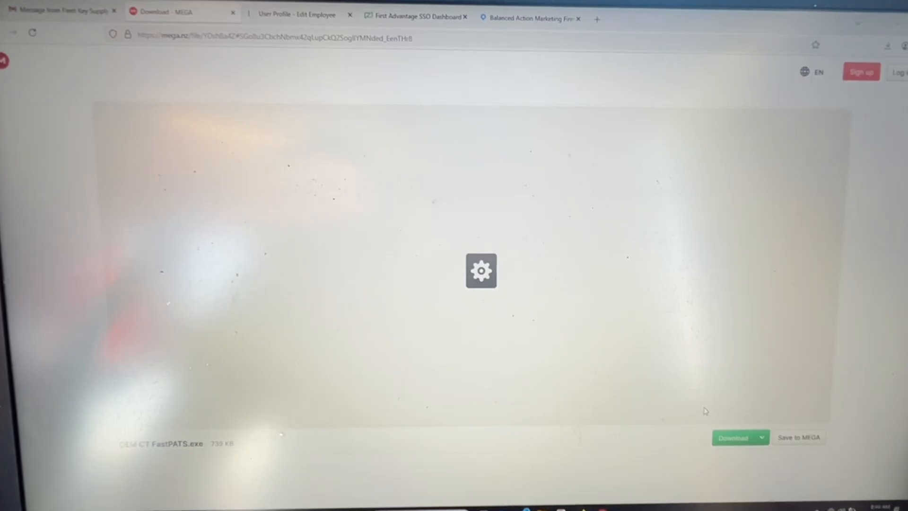
click(733, 437)
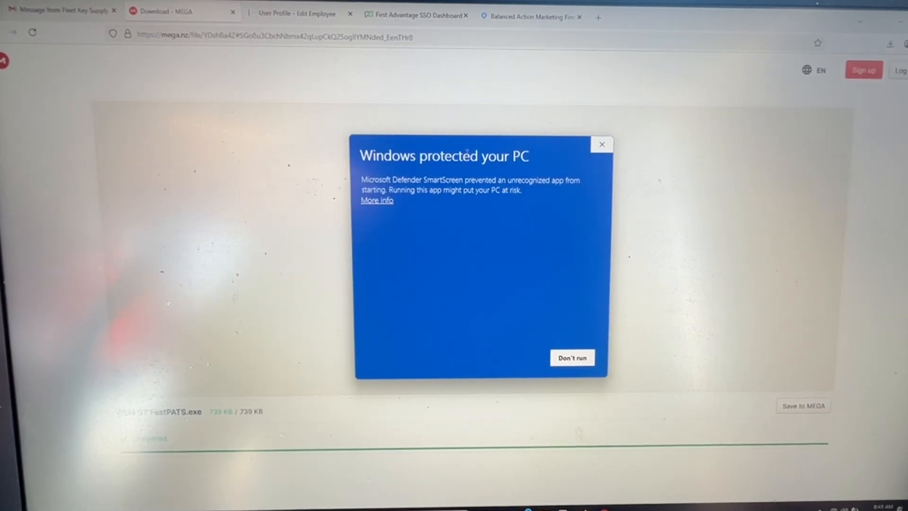
- Allow the unrecognized FastPATS.exe through SmartScreen via More info and Run anyway
click(376, 200)
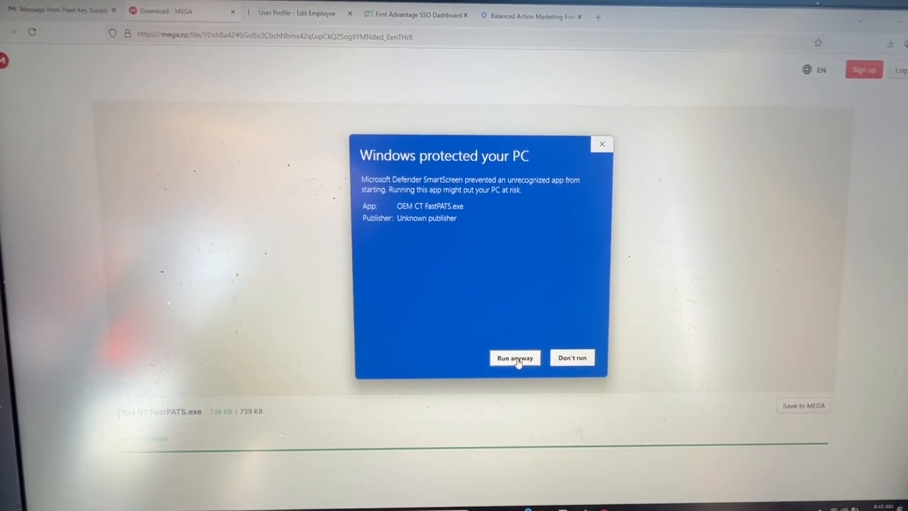
click(514, 357)
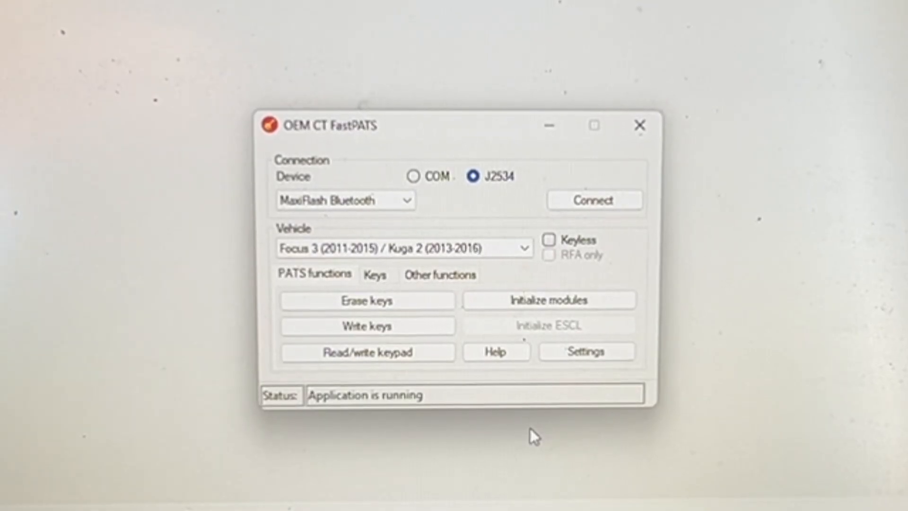
mouse_move(412, 294)
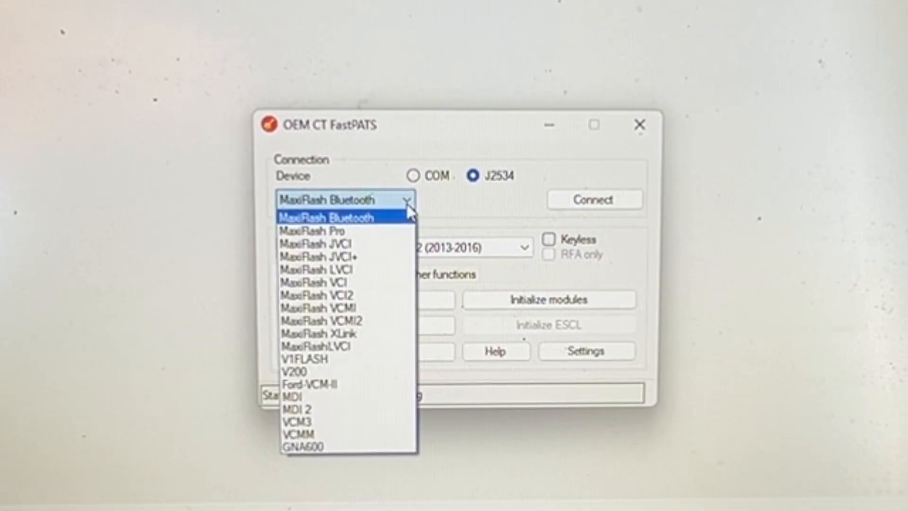
mouse_move(344, 334)
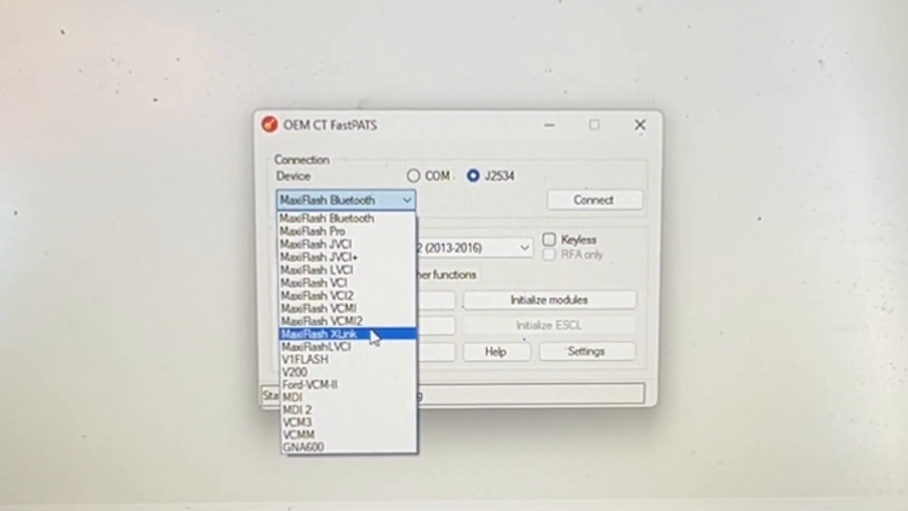
- Choose V200 as the J2534 connection device in place of MaxiFlash Bluetooth
click(295, 370)
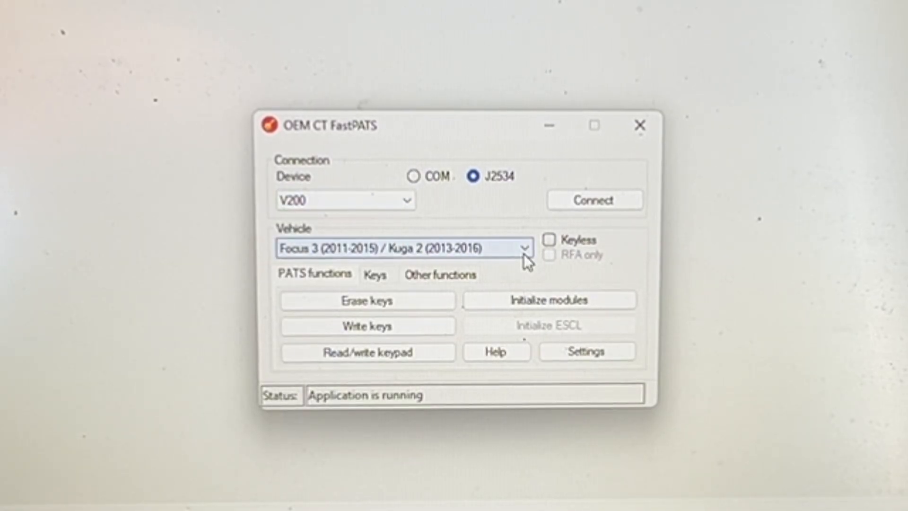
mouse_move(521, 249)
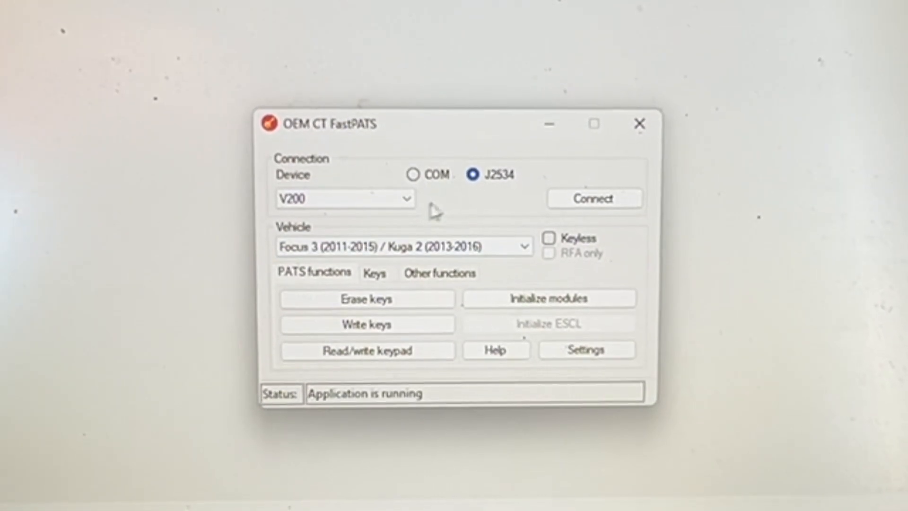
mouse_move(498, 210)
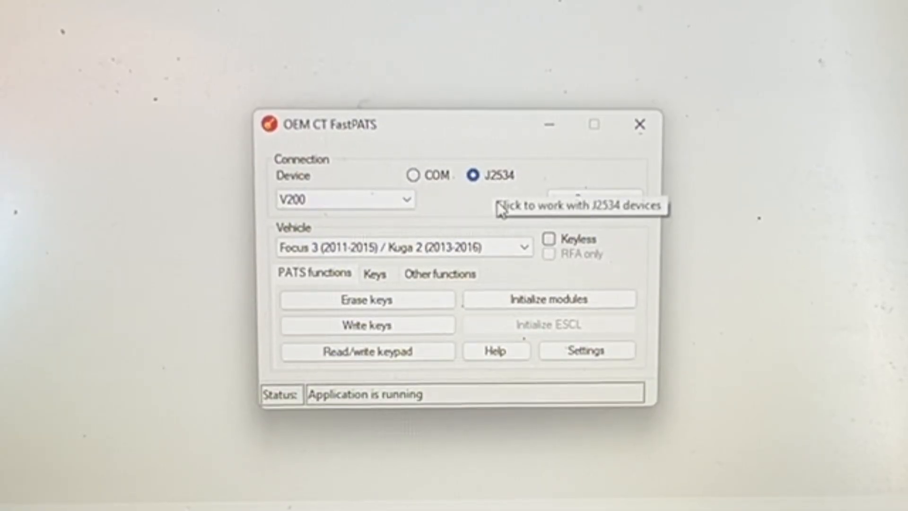
mouse_move(413, 353)
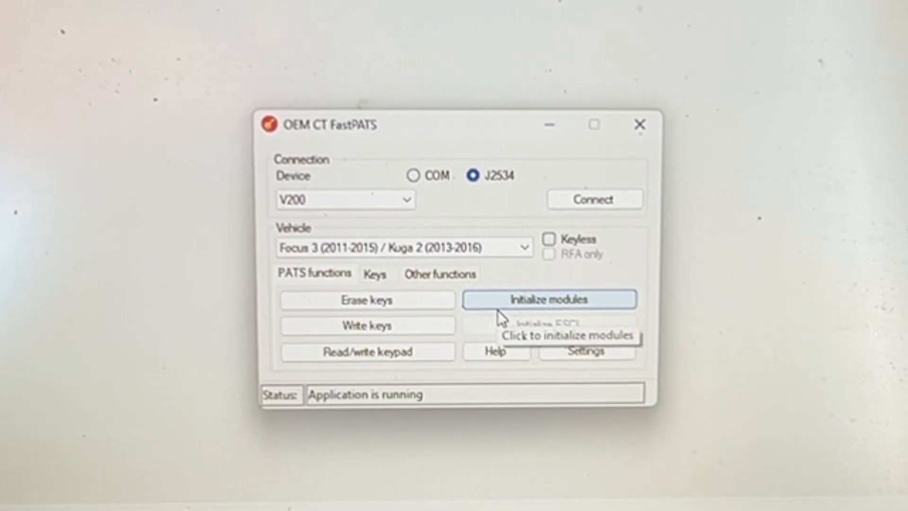
mouse_move(499, 274)
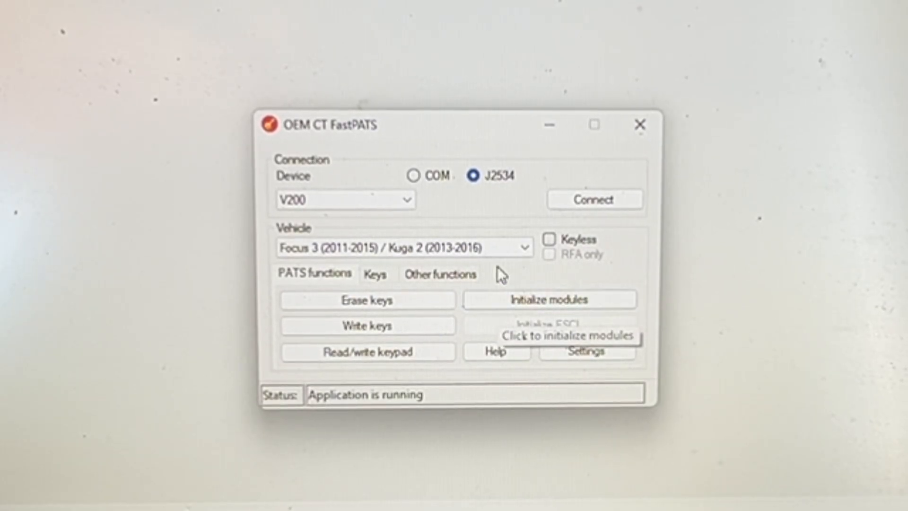
click(523, 247)
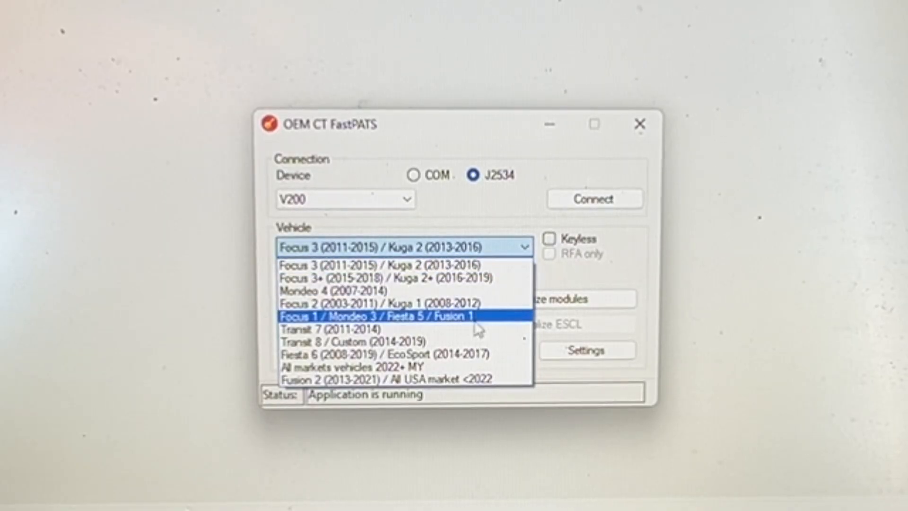
mouse_move(467, 342)
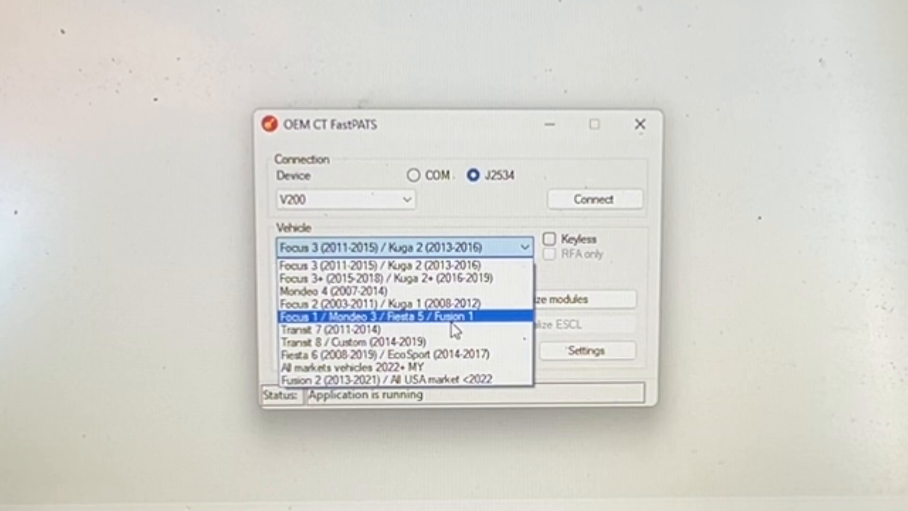
mouse_move(494, 220)
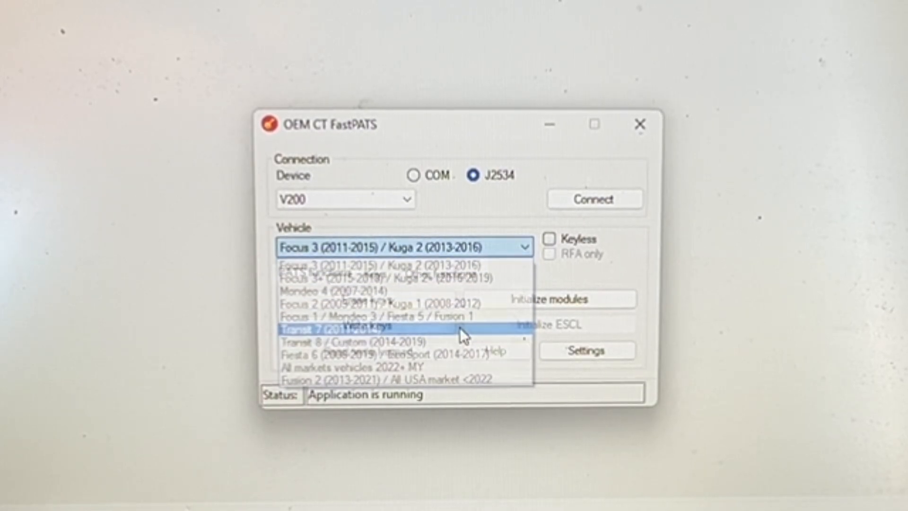
- Target All markets vehicles 2022+ MY and show PCM key count limits (min 2, max 8)
click(334, 328)
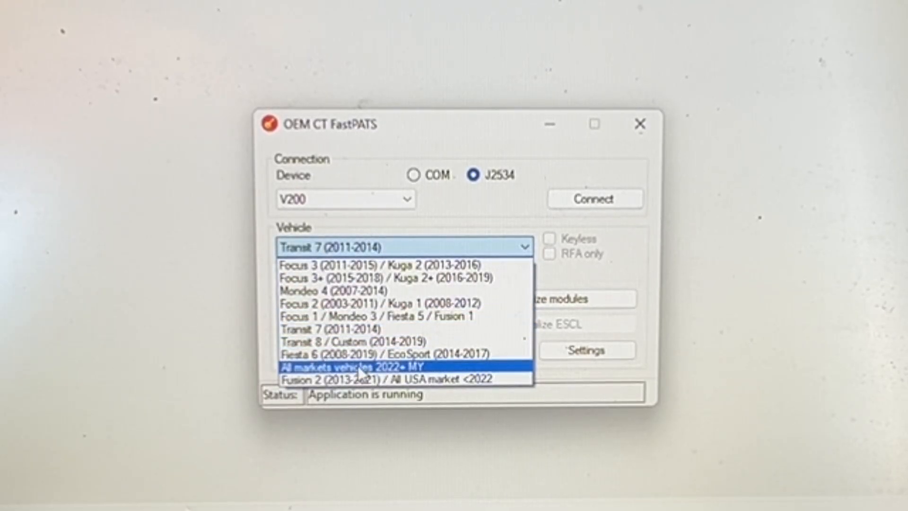
click(352, 366)
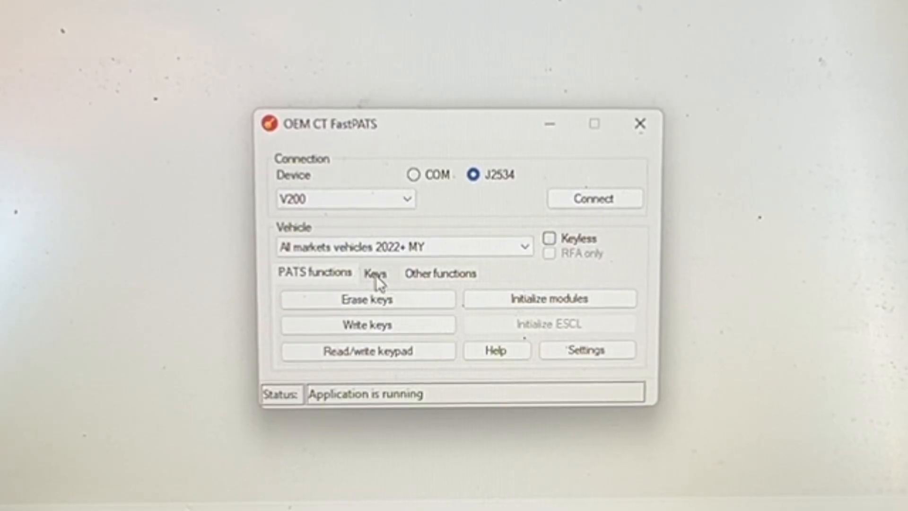
click(376, 274)
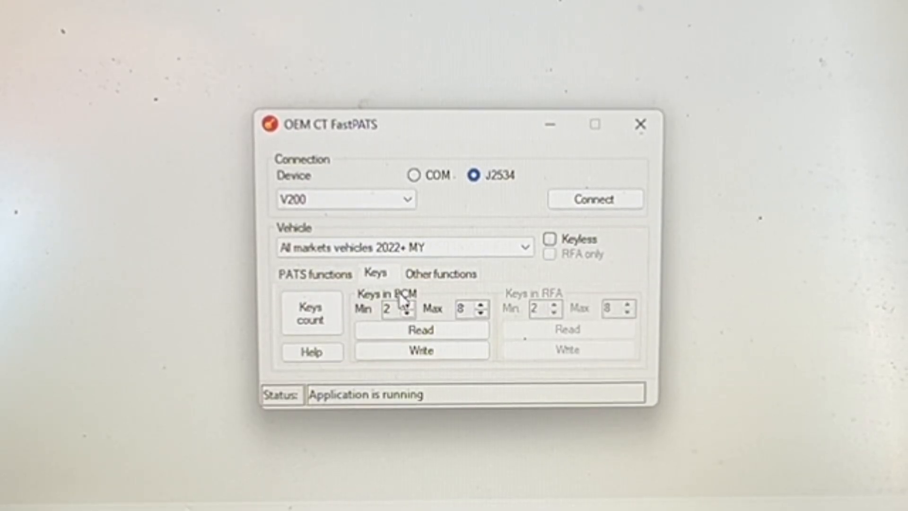